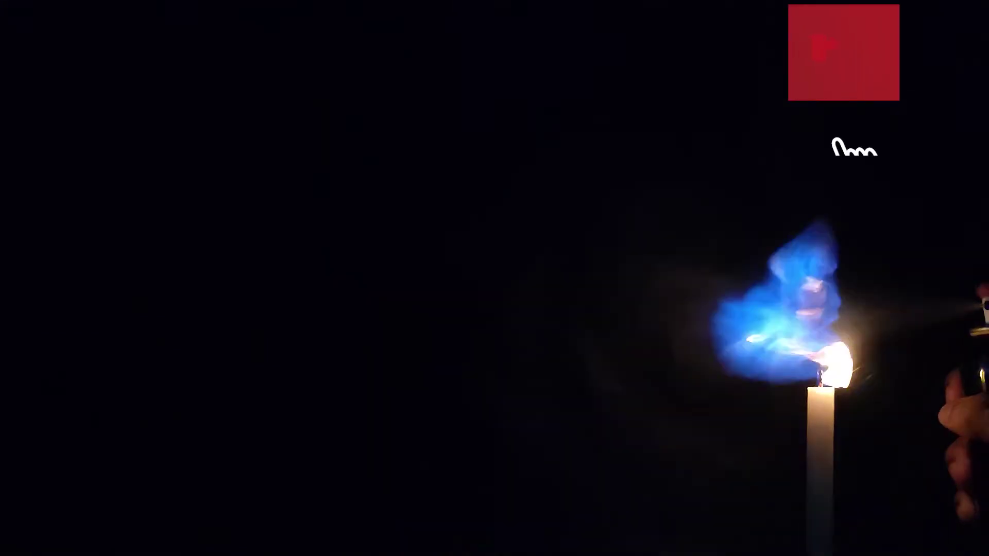
left_click(822, 51)
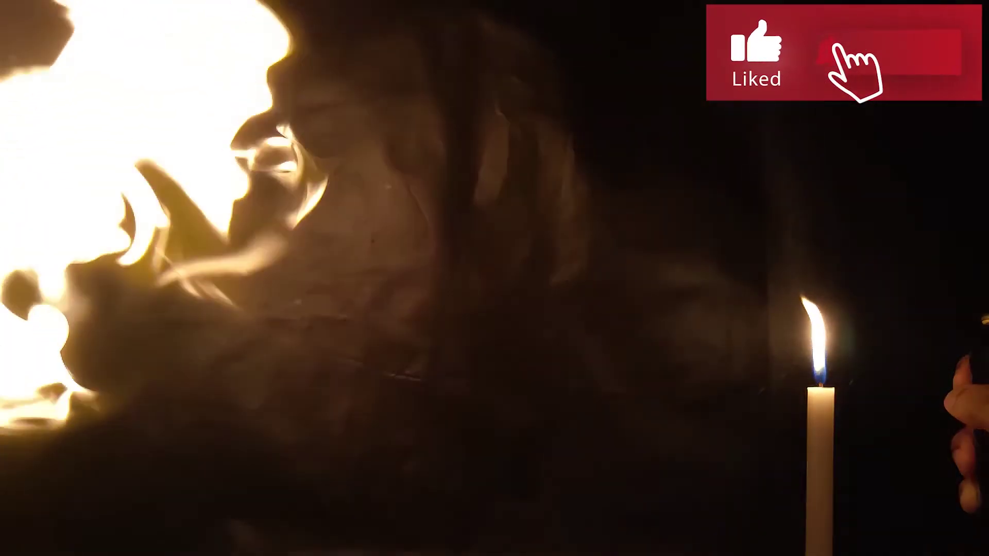
left_click(858, 57)
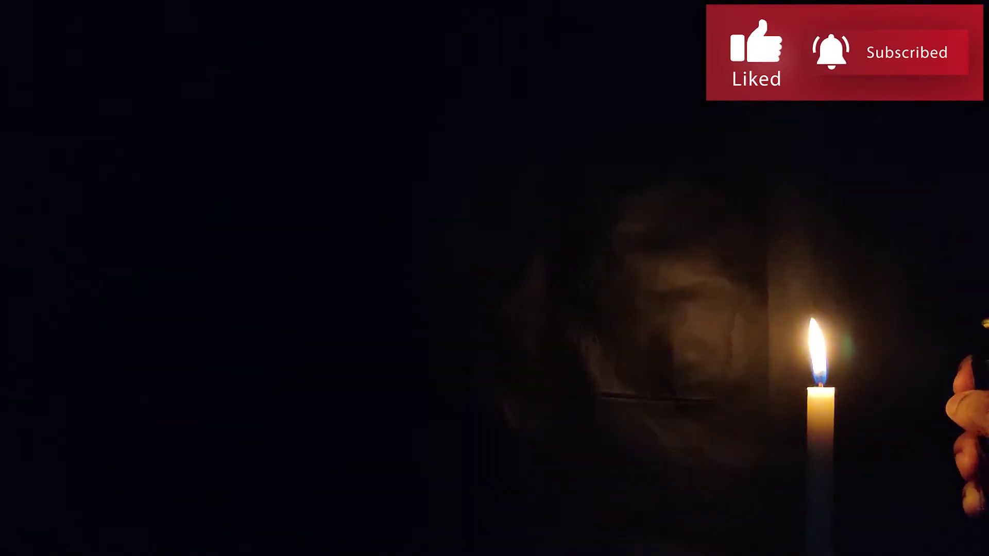